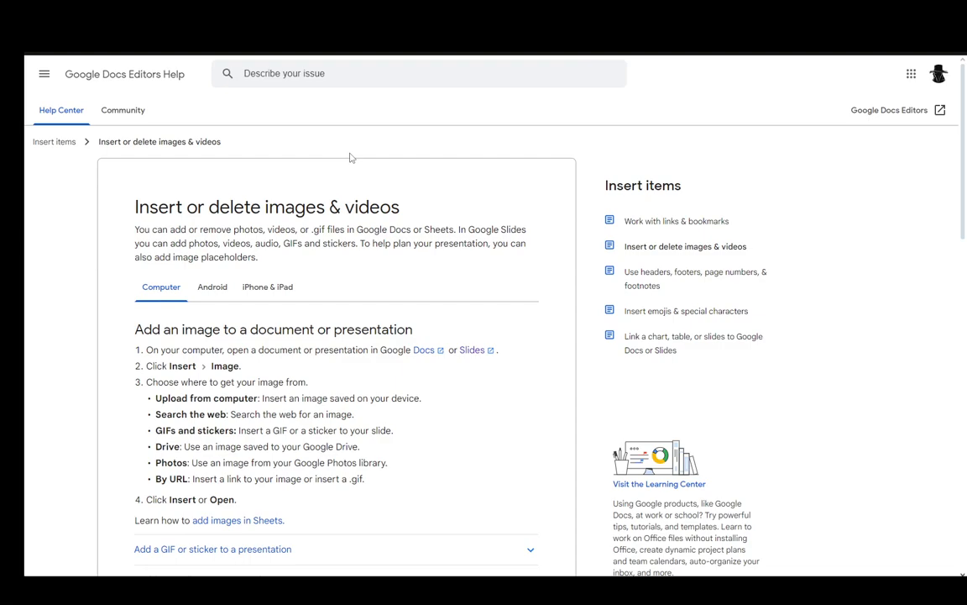
mouse_move(258, 322)
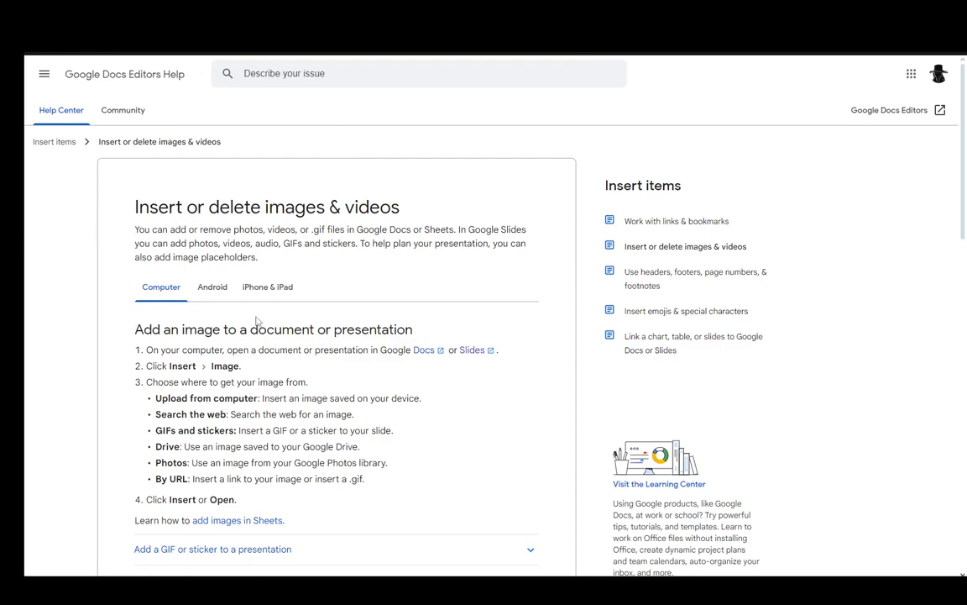
mouse_move(484, 334)
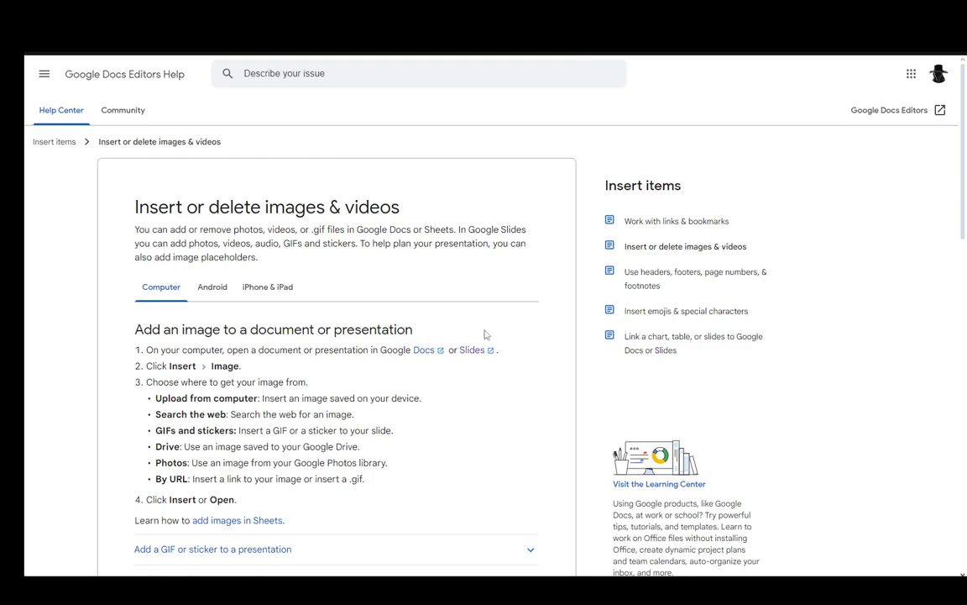
scroll("down", 3)
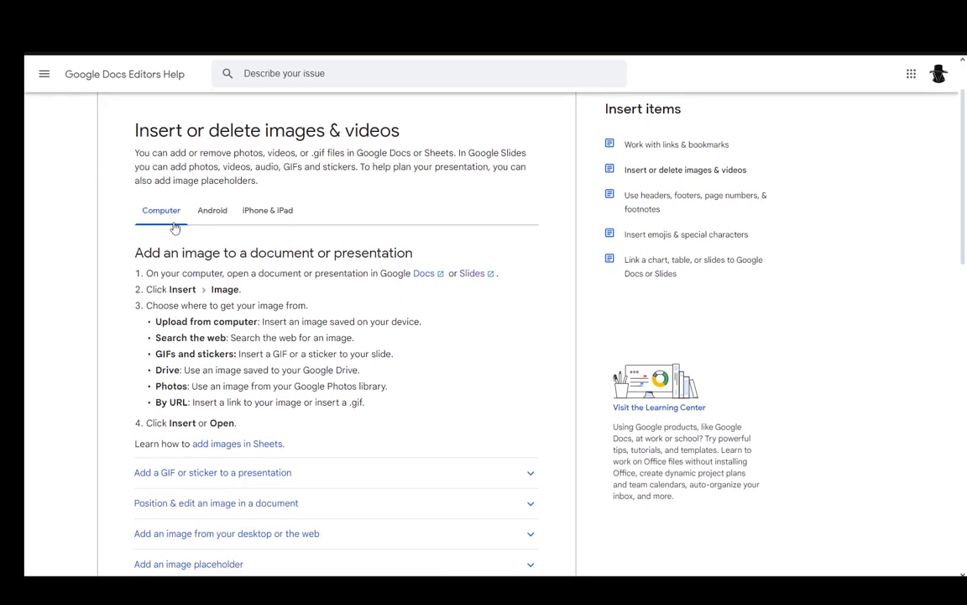
scroll("down", 3)
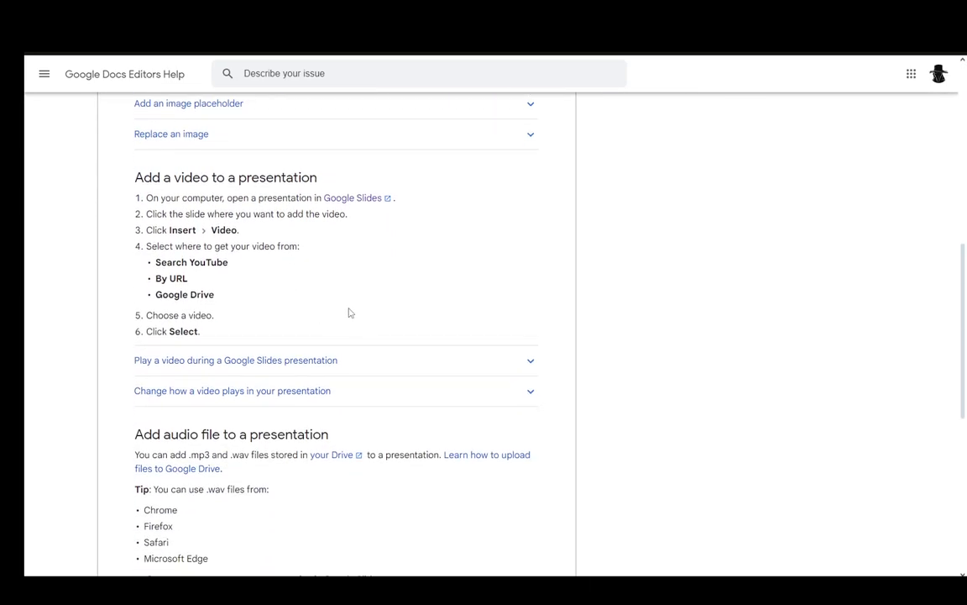
scroll("down", 3)
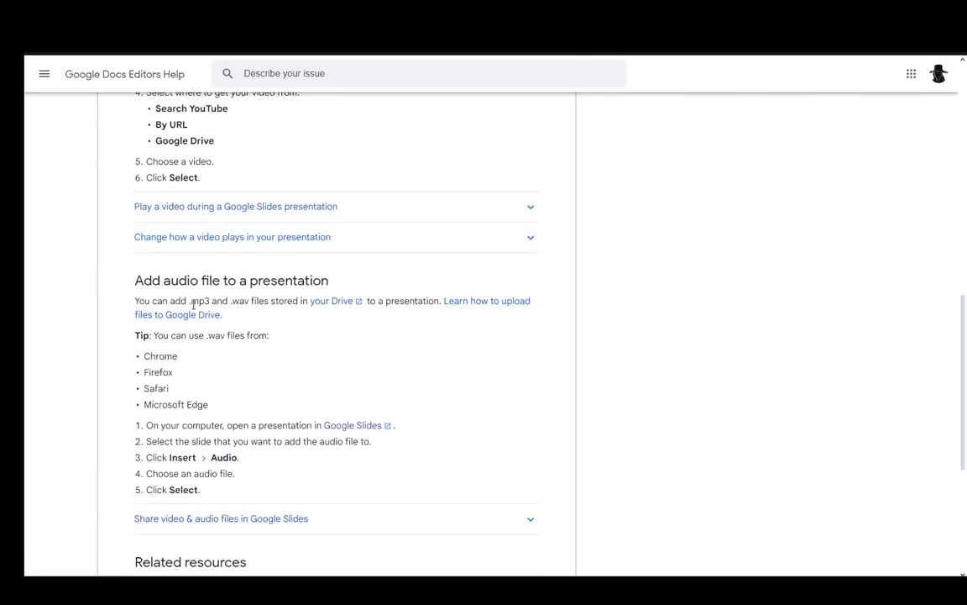
scroll("down", 3)
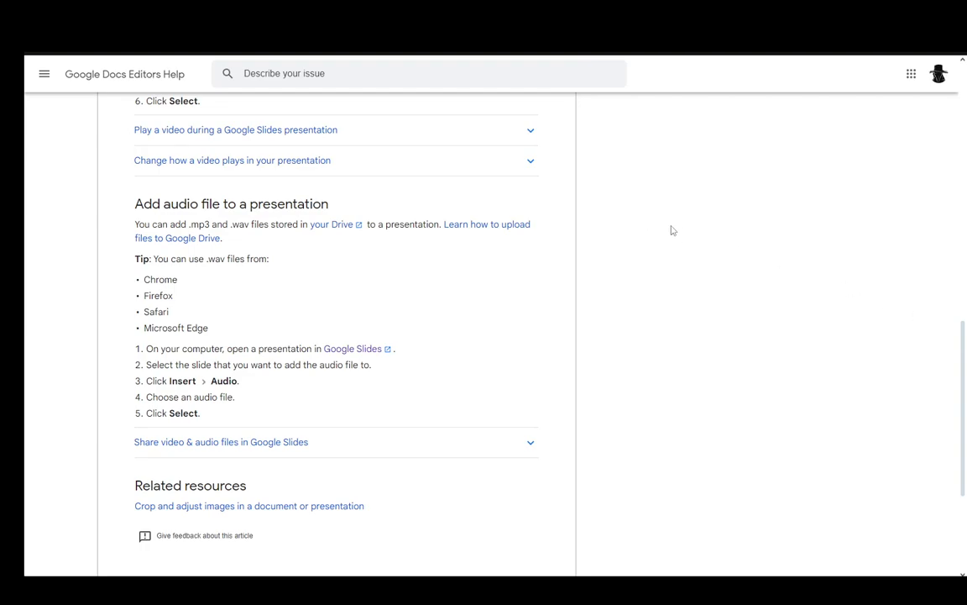
mouse_move(729, 287)
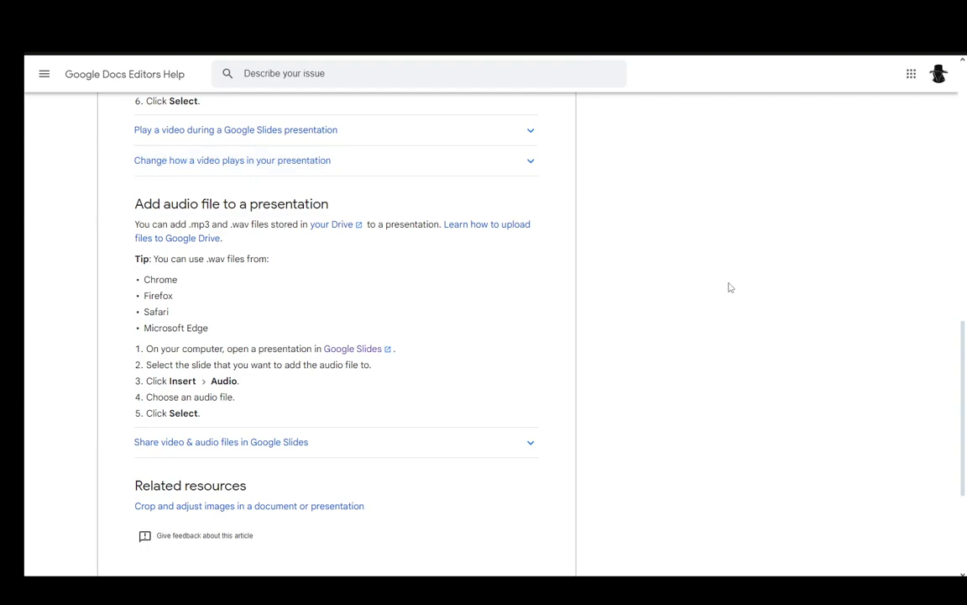